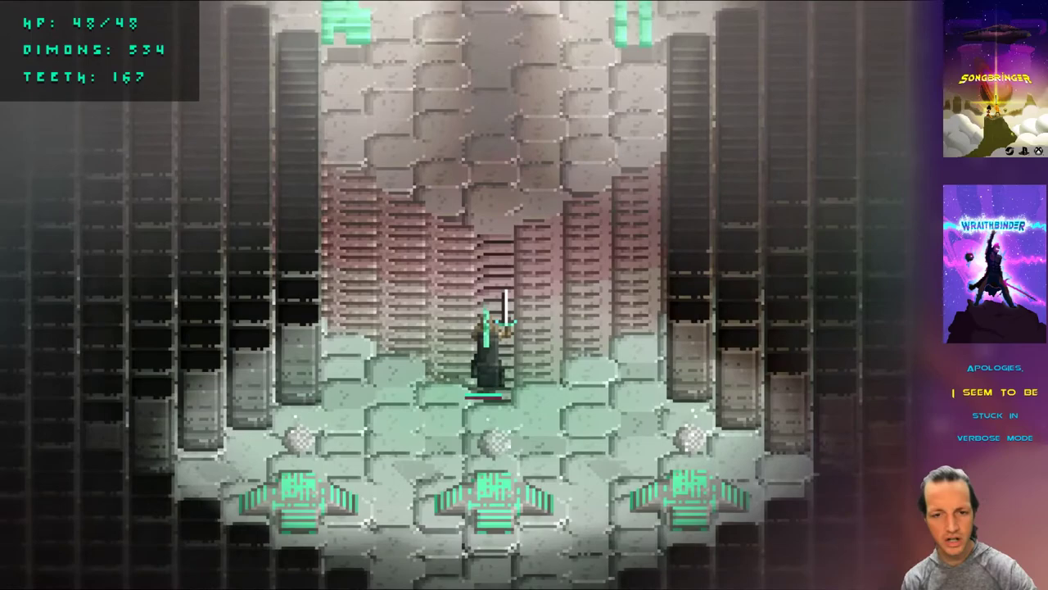
- Walk forward through Wraithinder's shop hall before switching to d.diff in Vim
key(up)
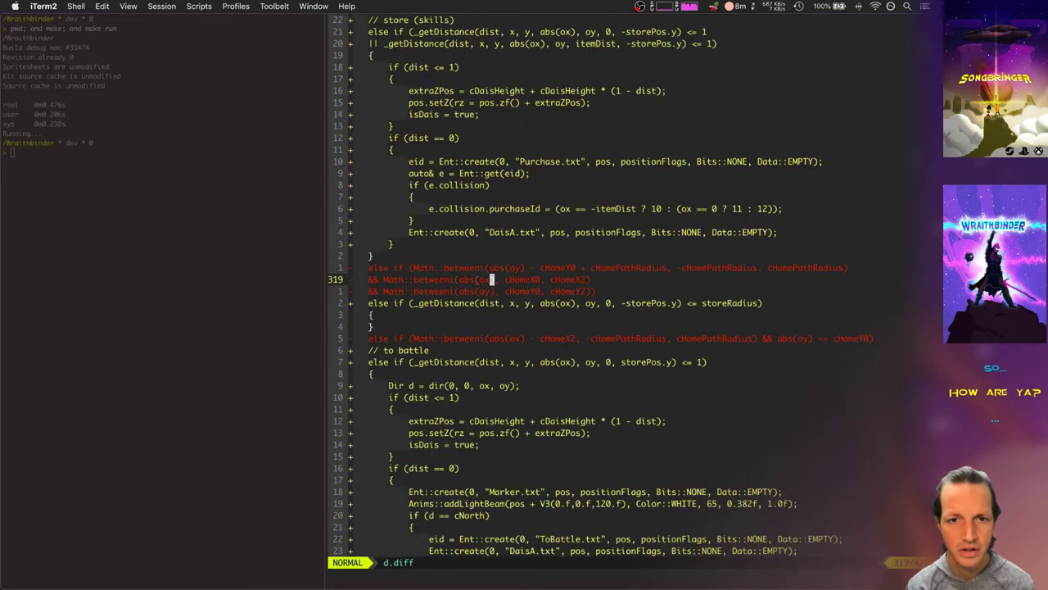
scroll(up, 3)
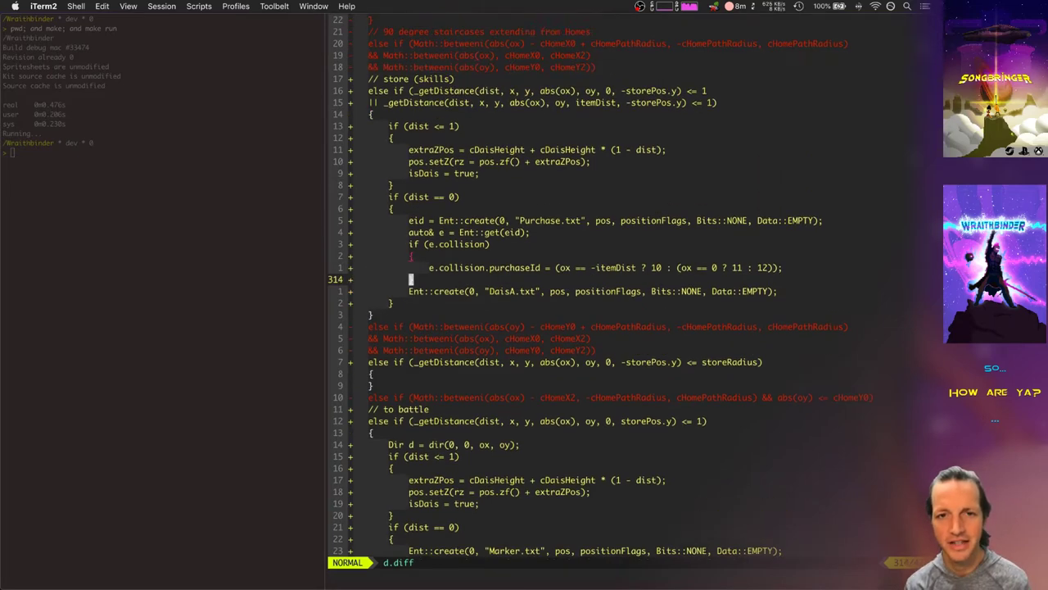
scroll(up, 3)
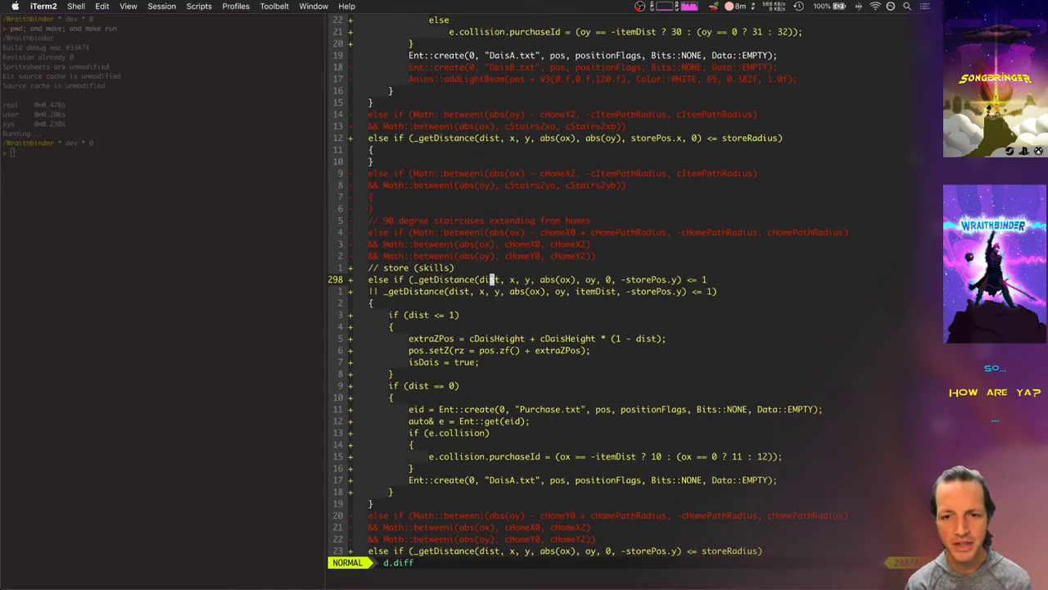
key(V)
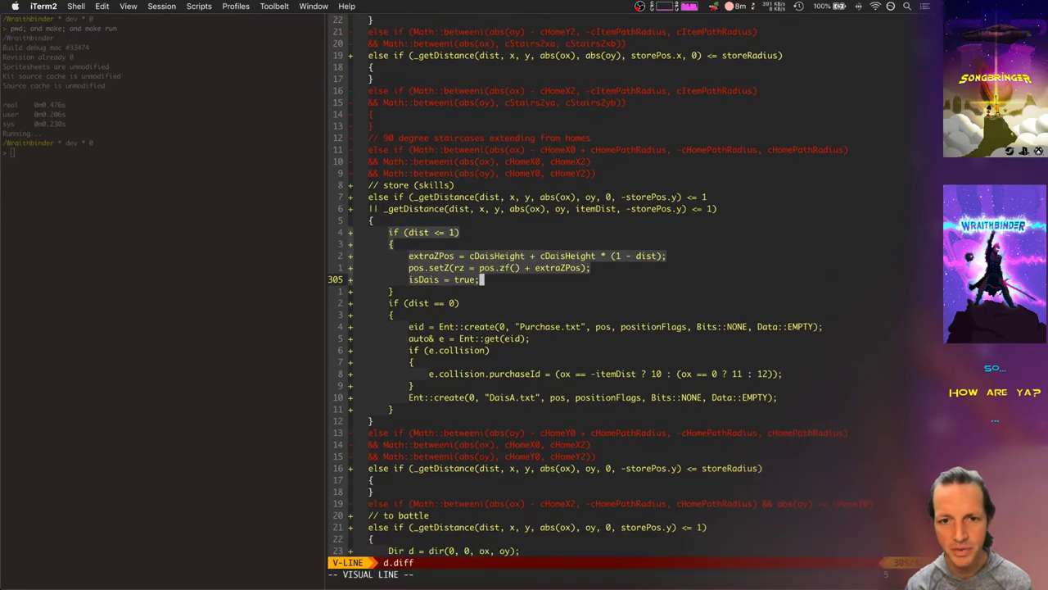
scroll(down, 3)
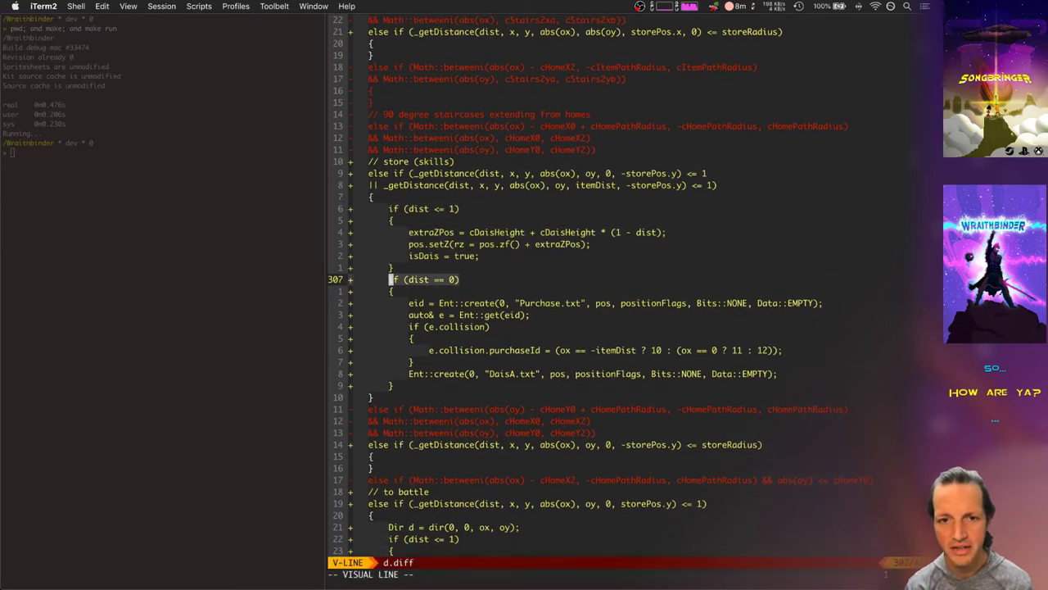
scroll(down, 3)
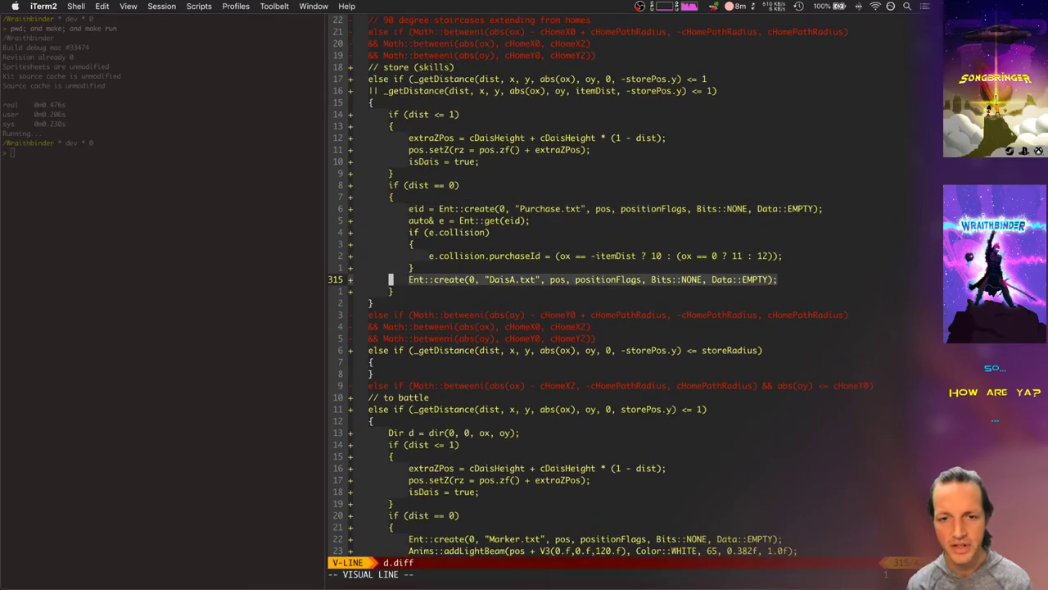
key(Escape)
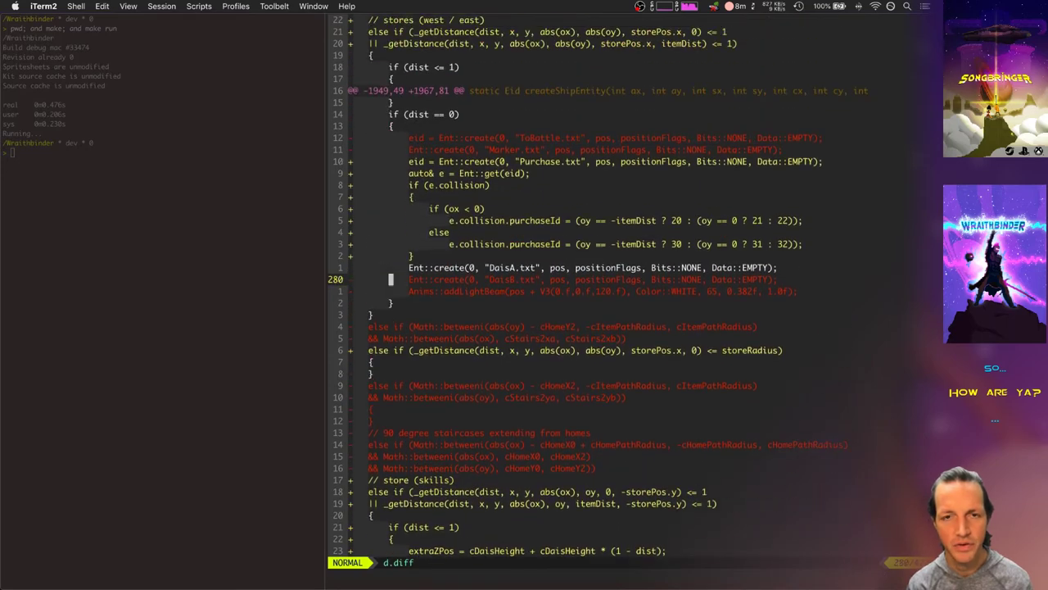
scroll(down, 3)
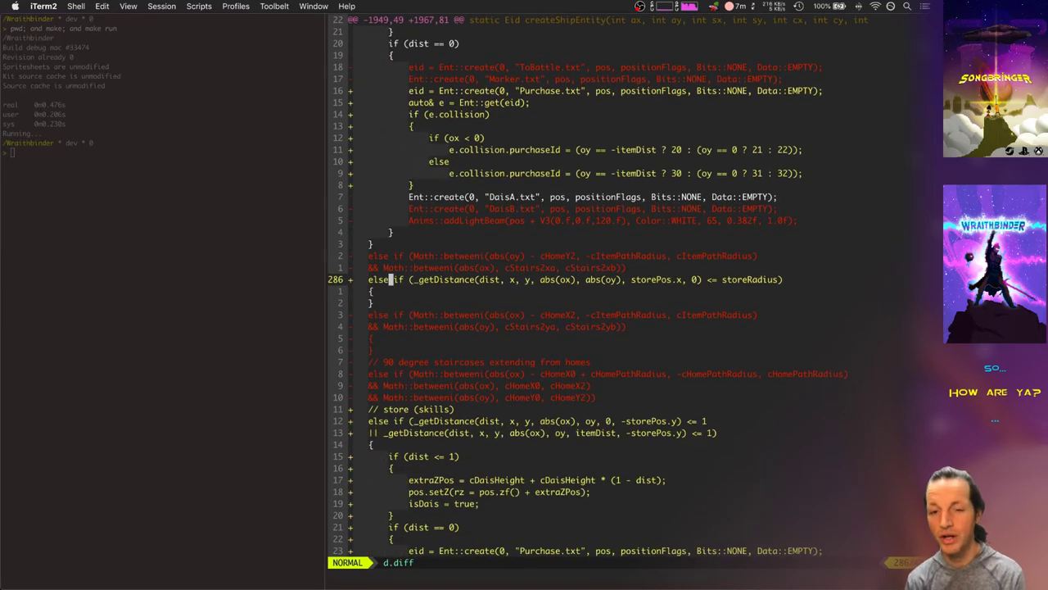
scroll(down, 3)
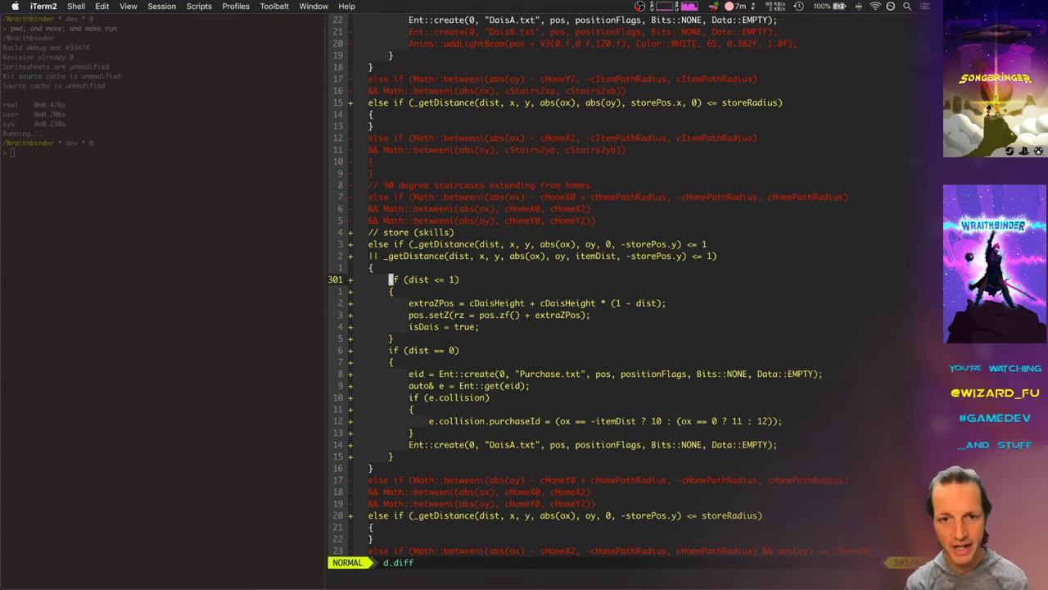
scroll(down, 3)
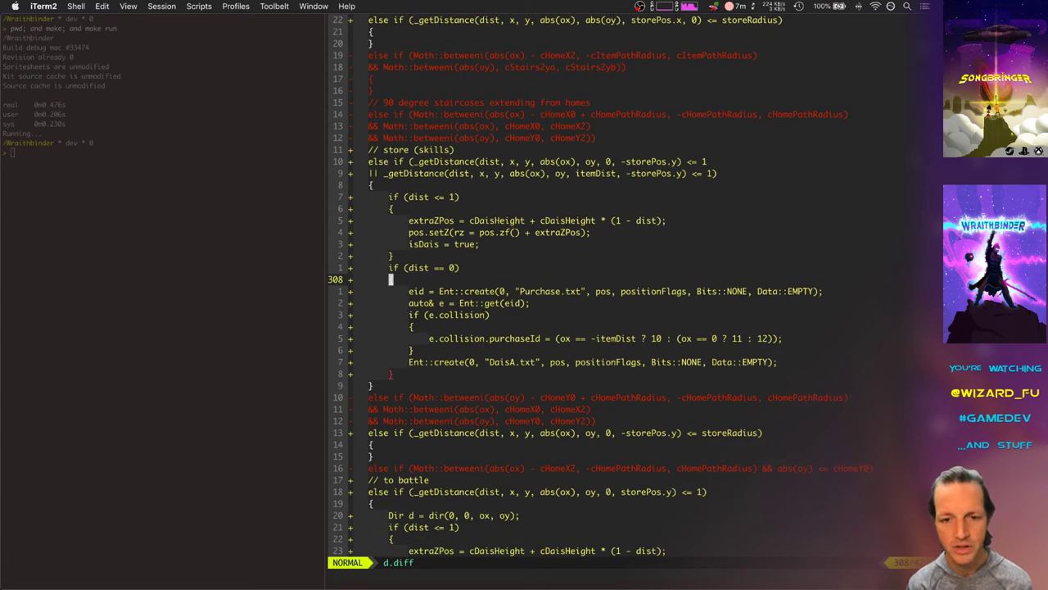